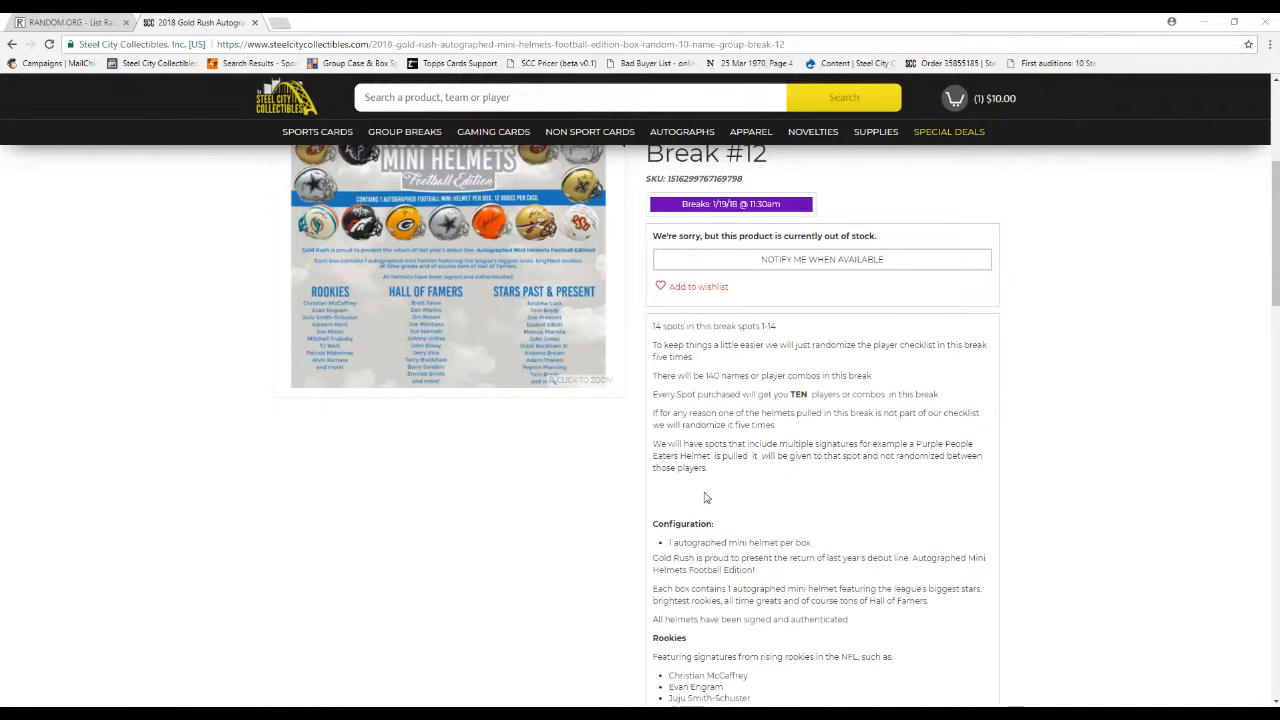
Switch from the Steel City Collectibles break page to the RANDOM.ORG list randomizer
click(65, 22)
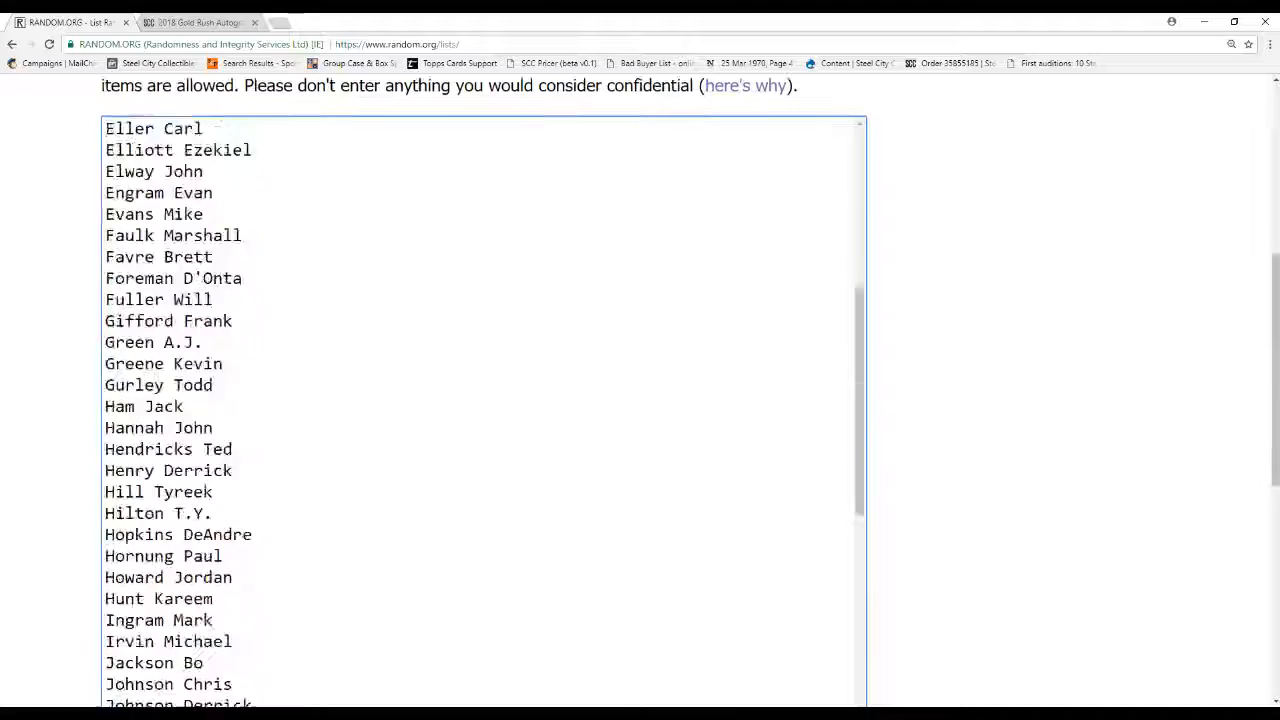
Randomize the 140 player names, then re-randomize with Again! for four shuffles in total
scroll(down, 3)
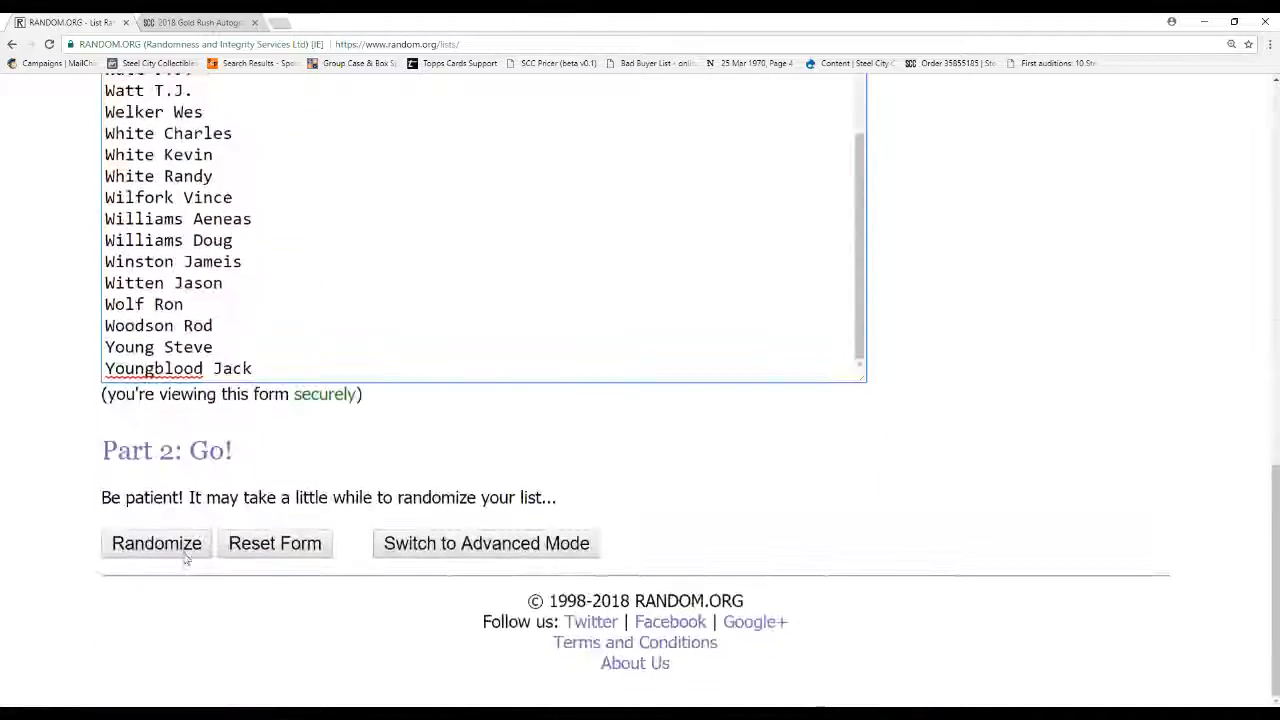
click(156, 543)
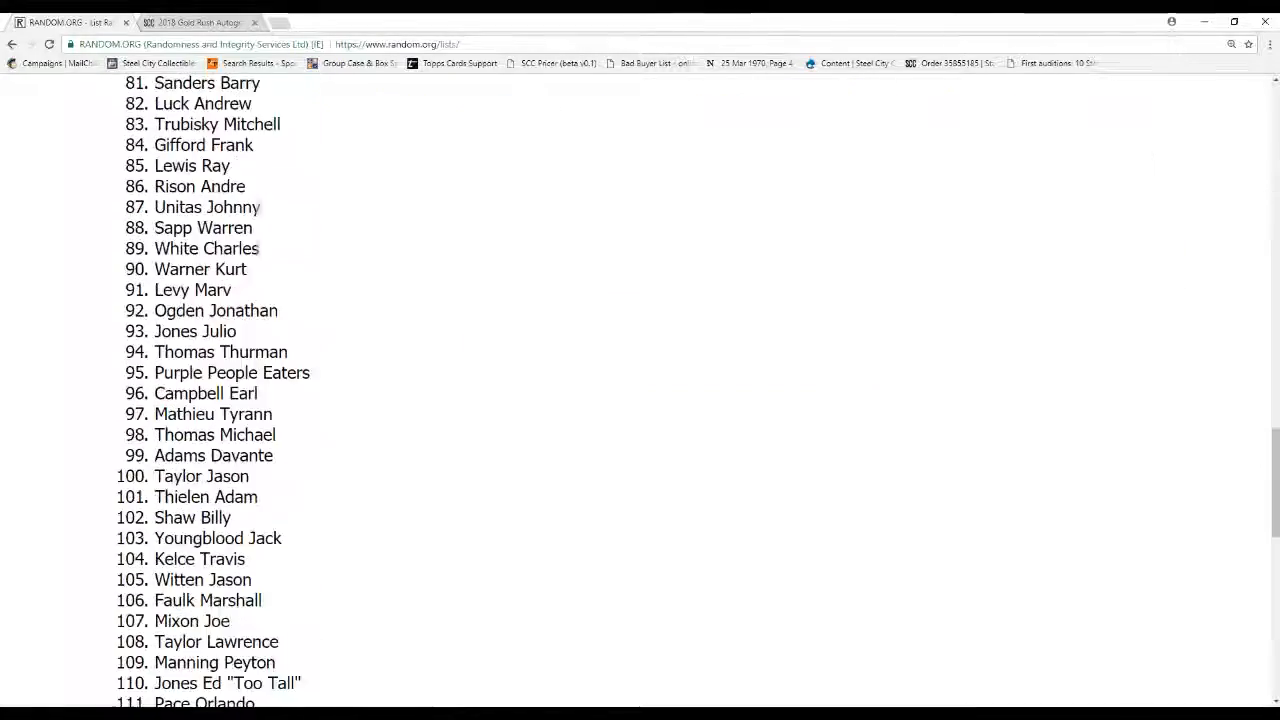
scroll(down, 3)
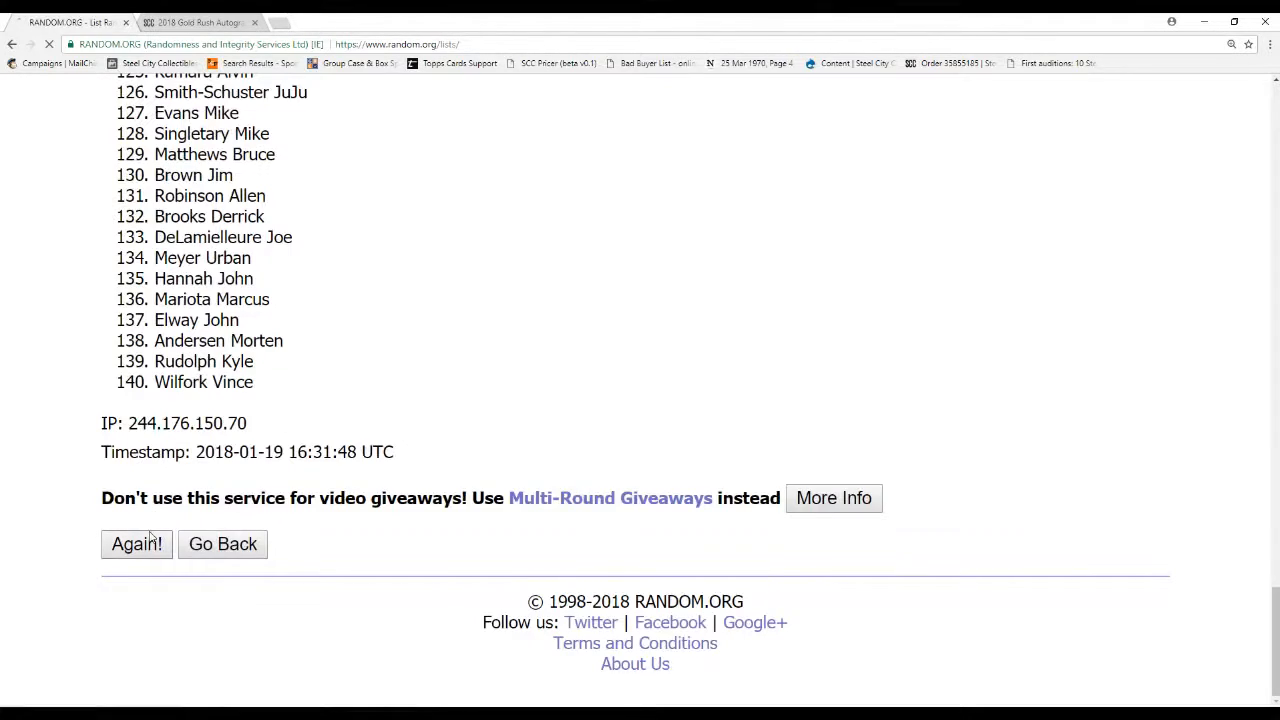
click(136, 543)
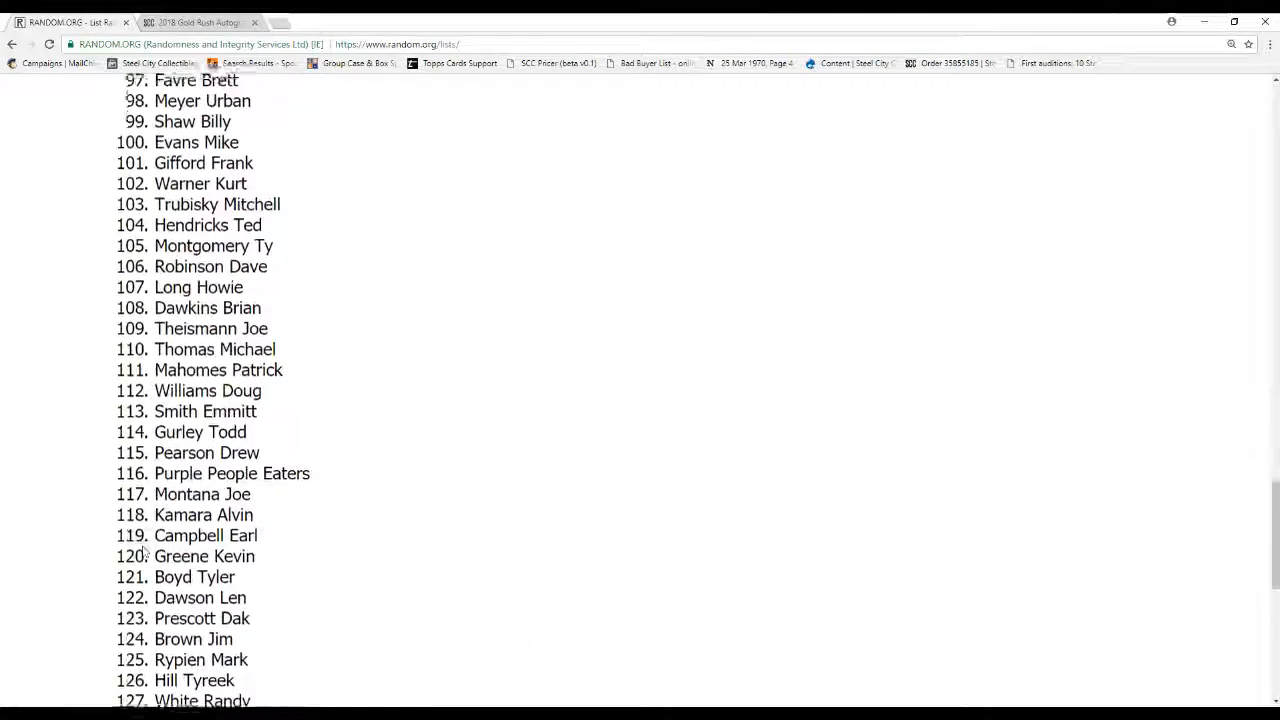
scroll(up, 3)
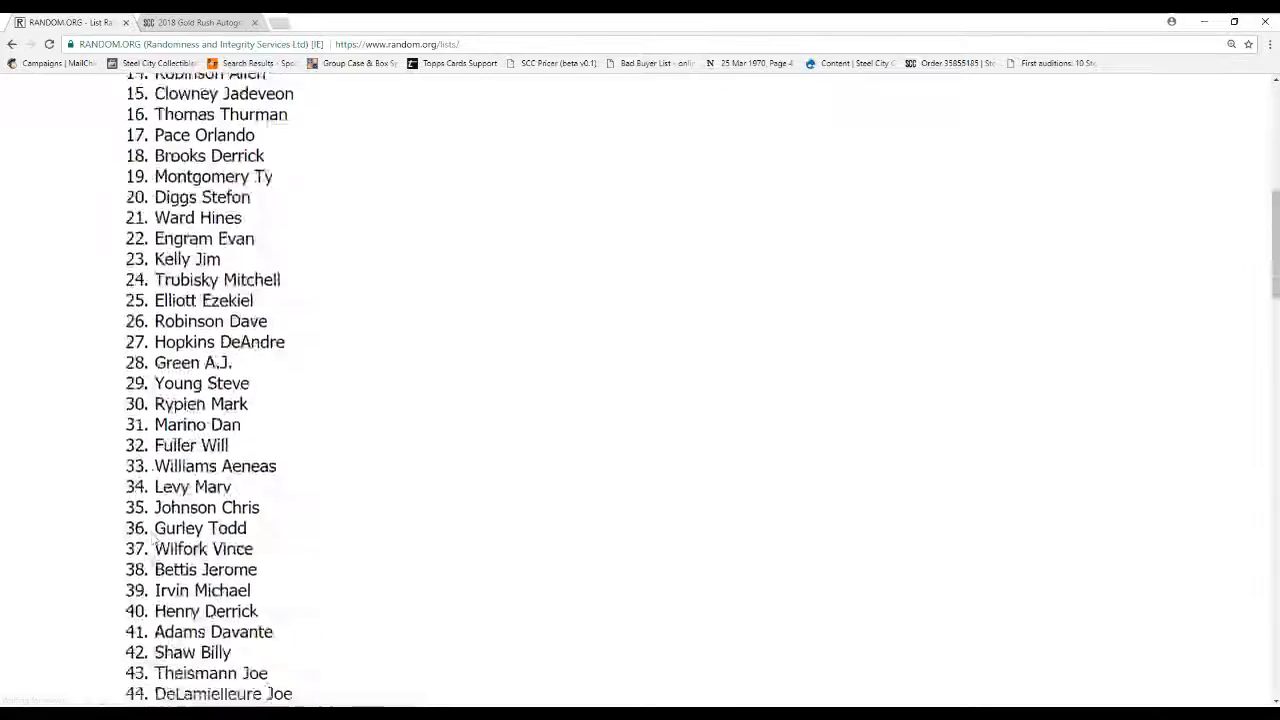
click(136, 543)
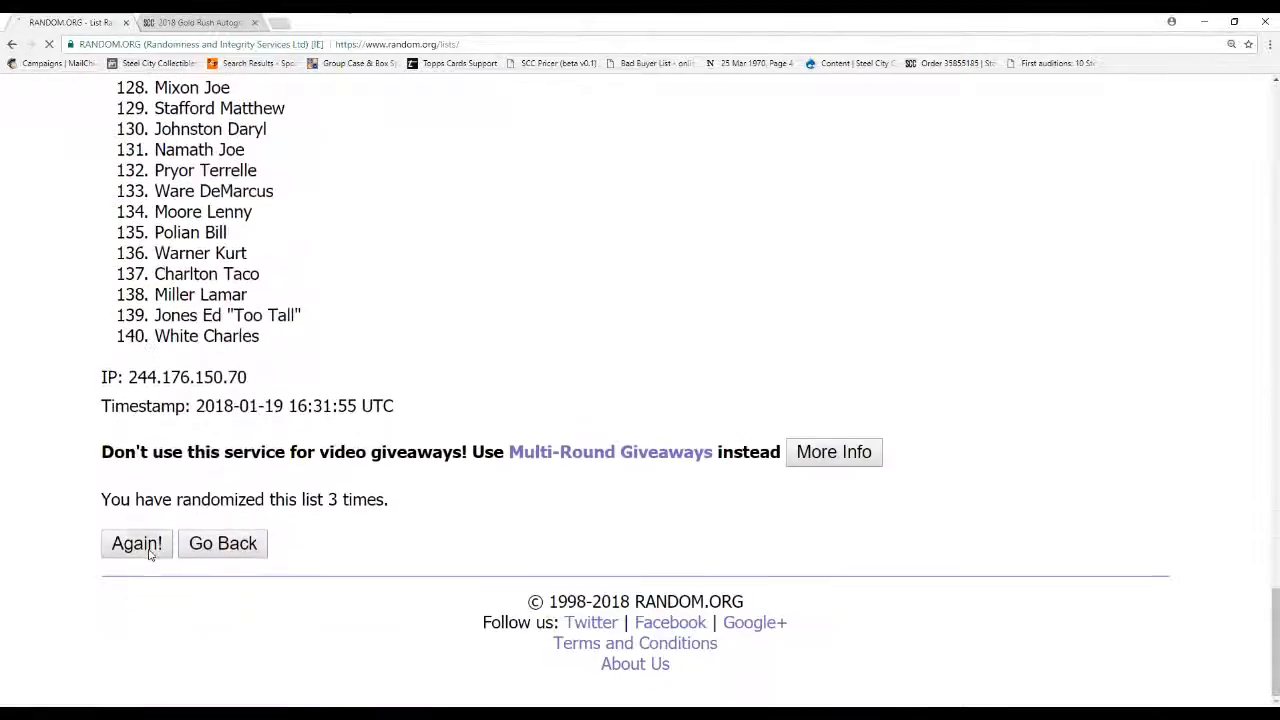
click(136, 543)
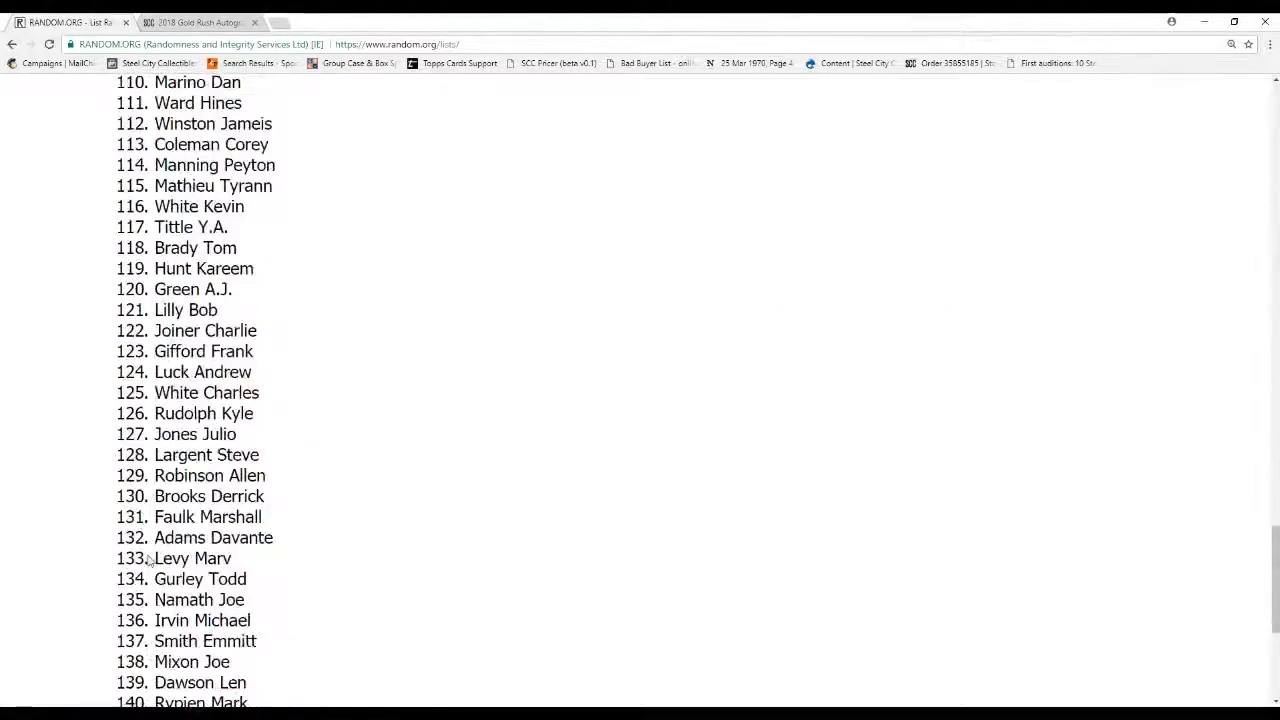
scroll(up, 3)
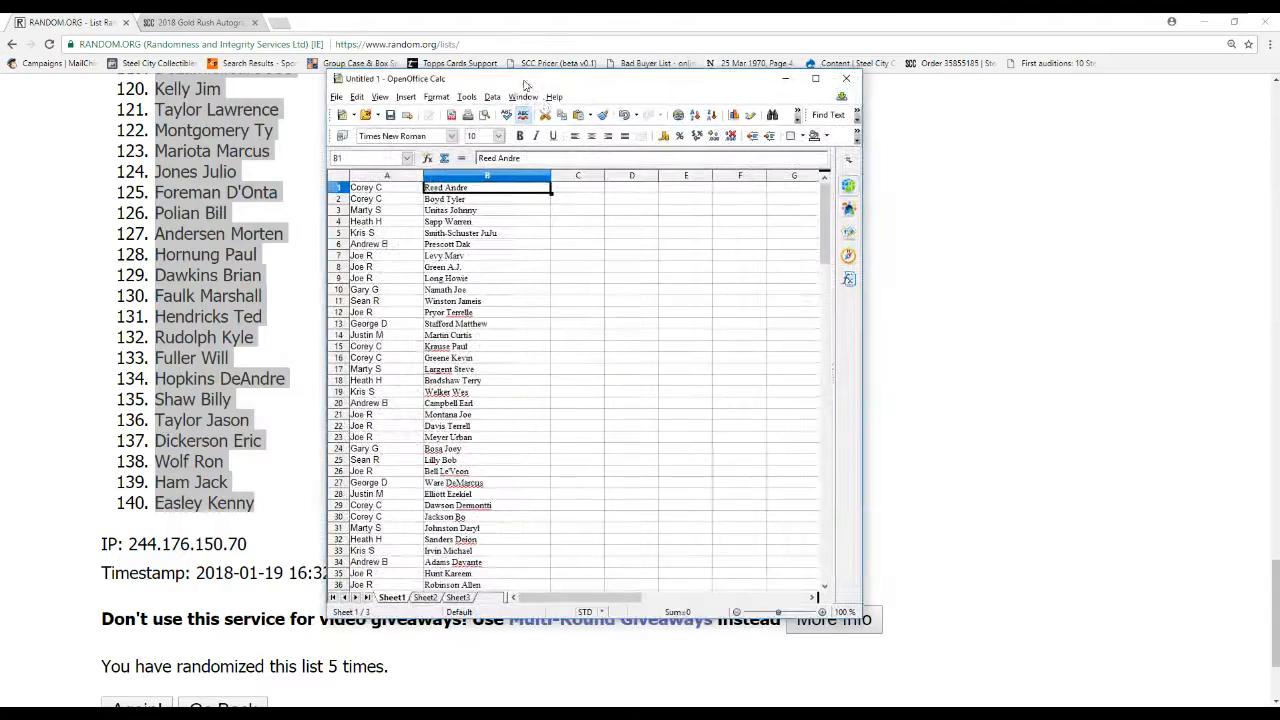
Maximize the Calc window and zoom the owners-and-players sheet to 400%
click(815, 78)
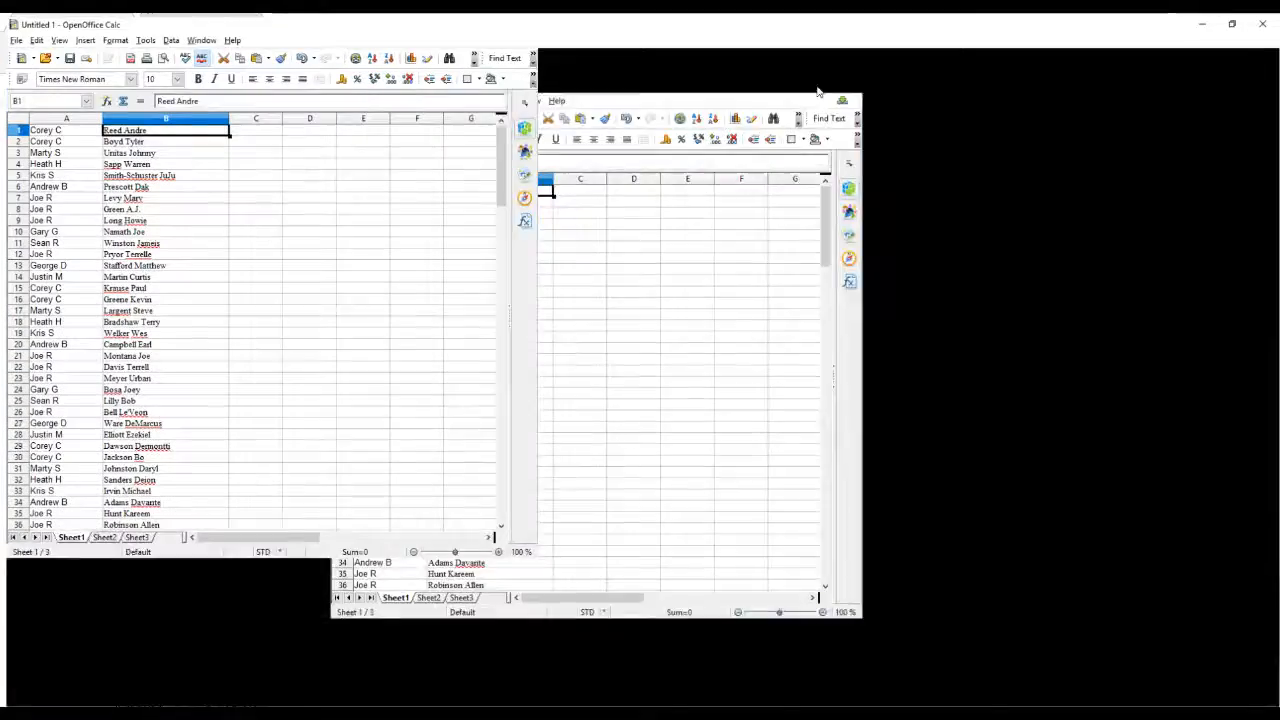
click(1232, 24)
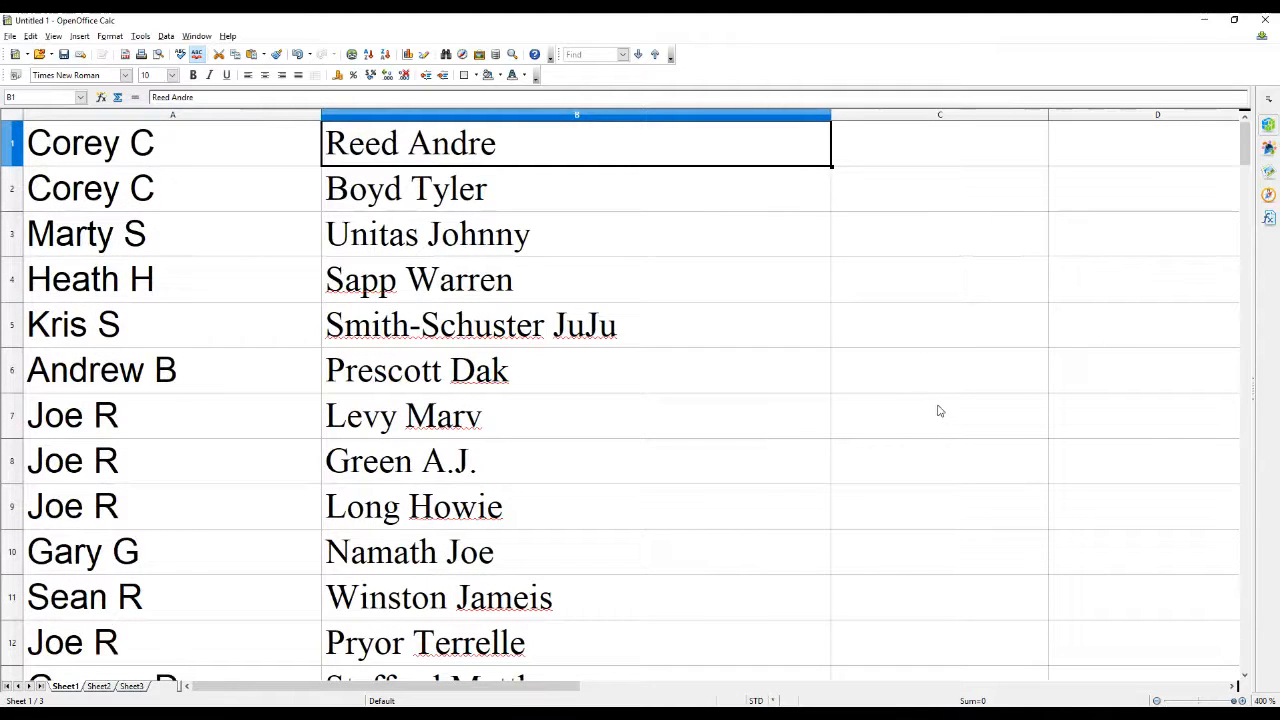
scroll(down, 3)
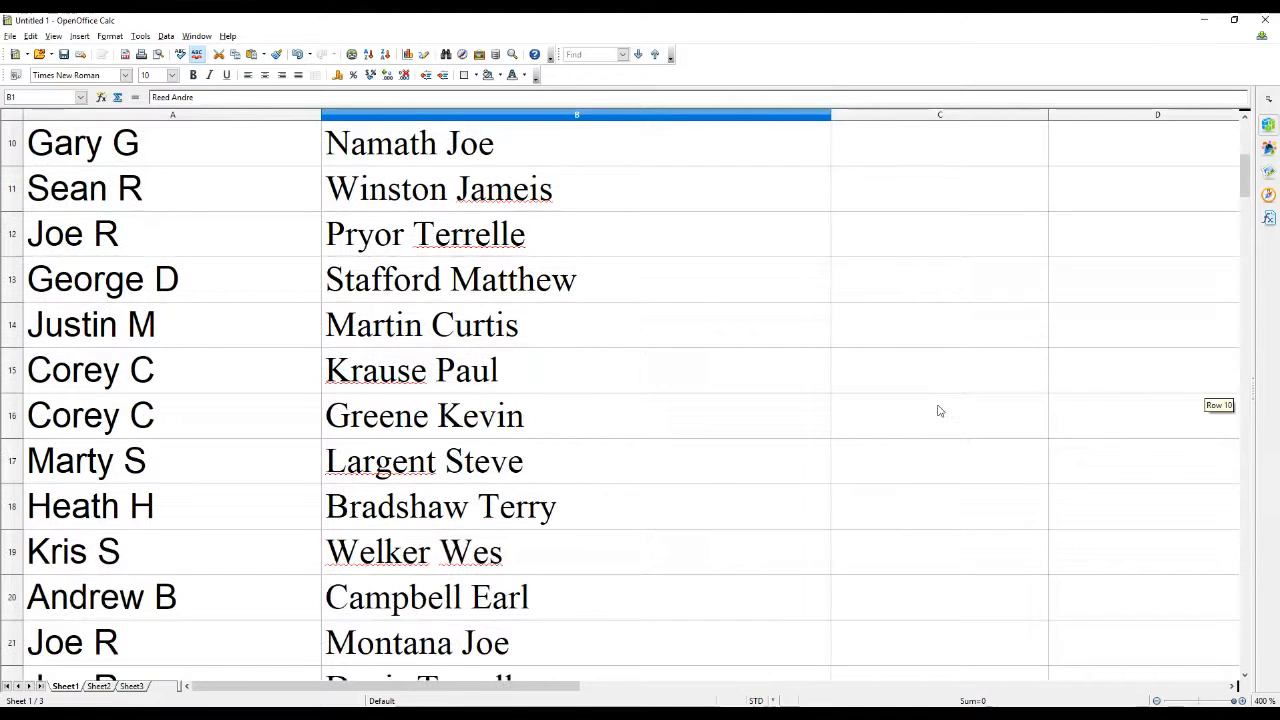
scroll(up, 3)
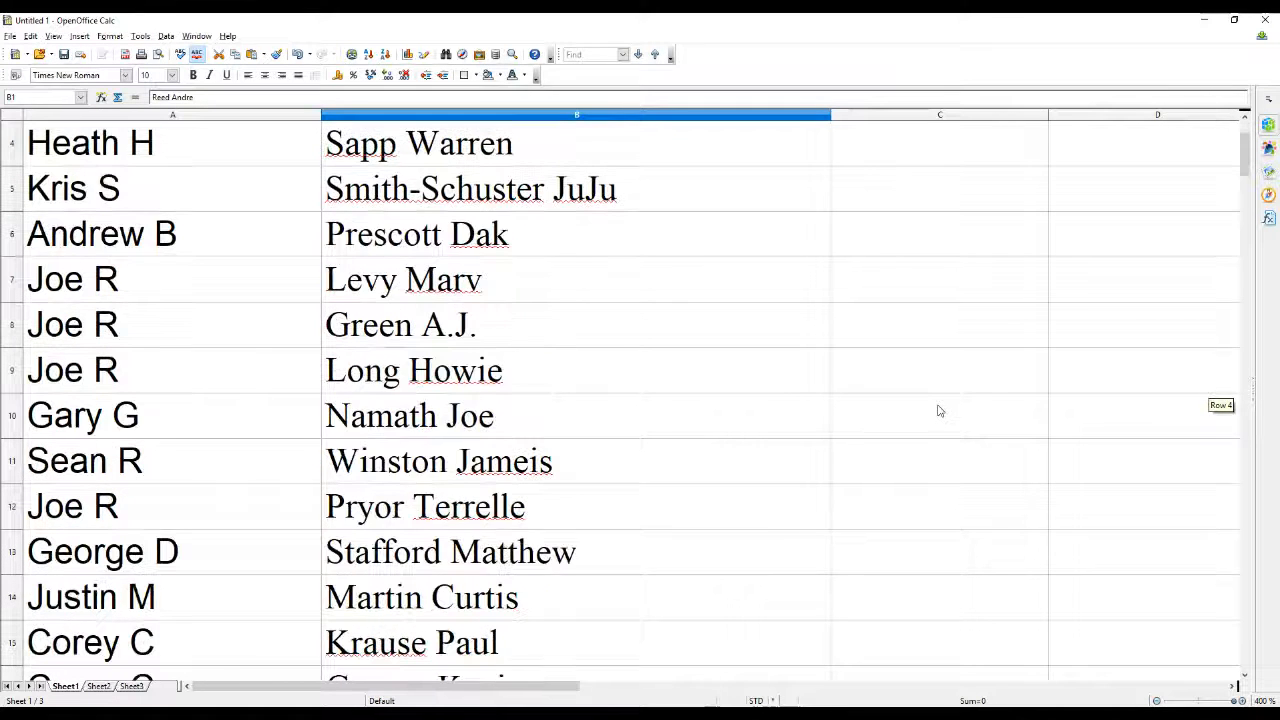
scroll(down, 3)
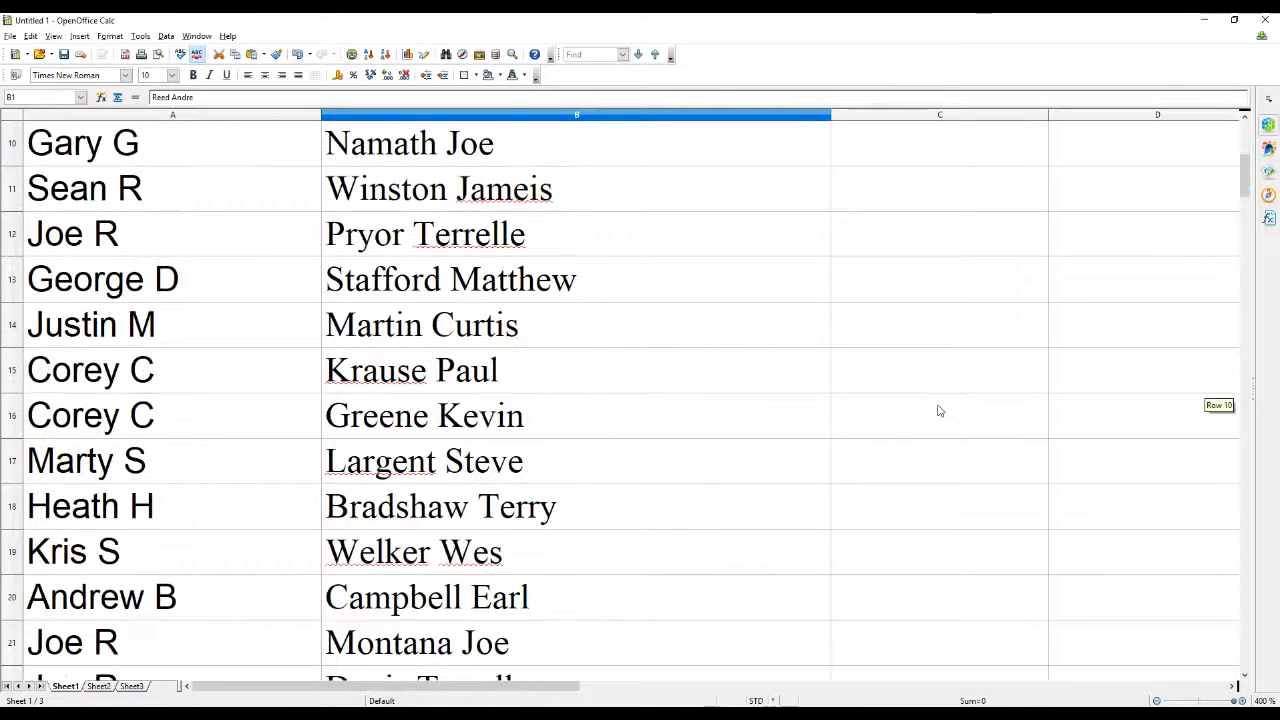
scroll(down, 3)
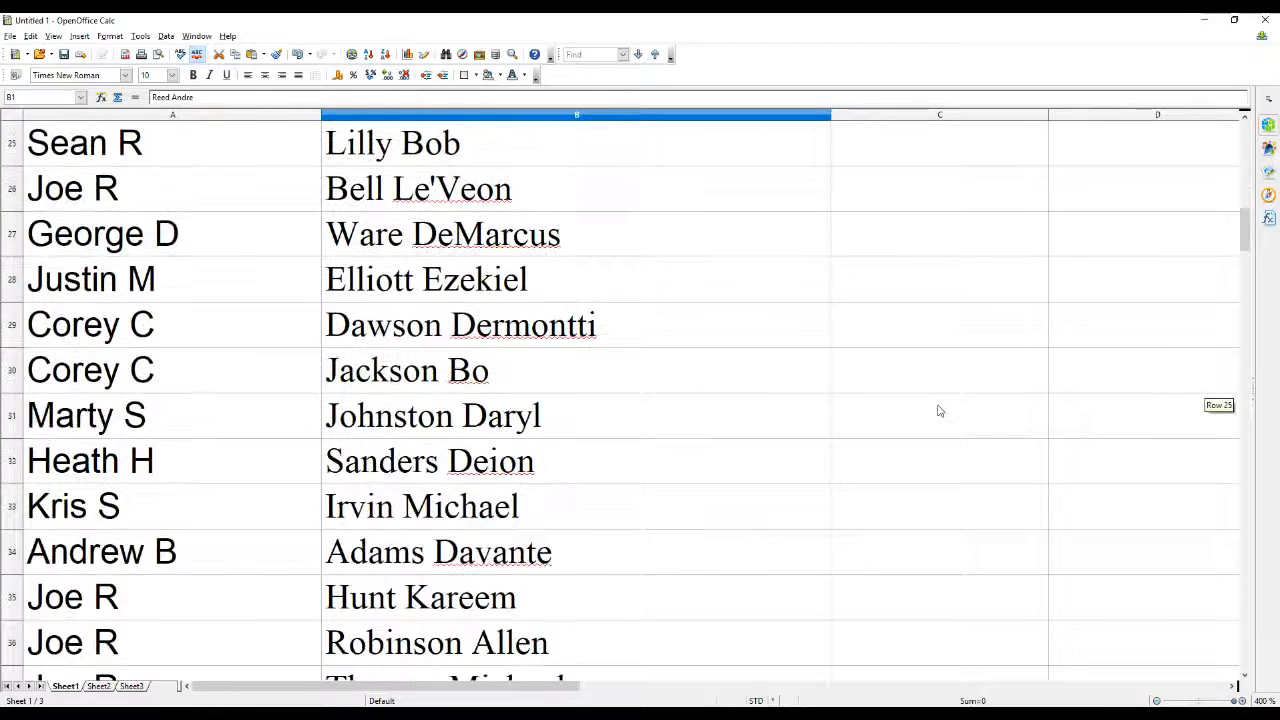
scroll(down, 3)
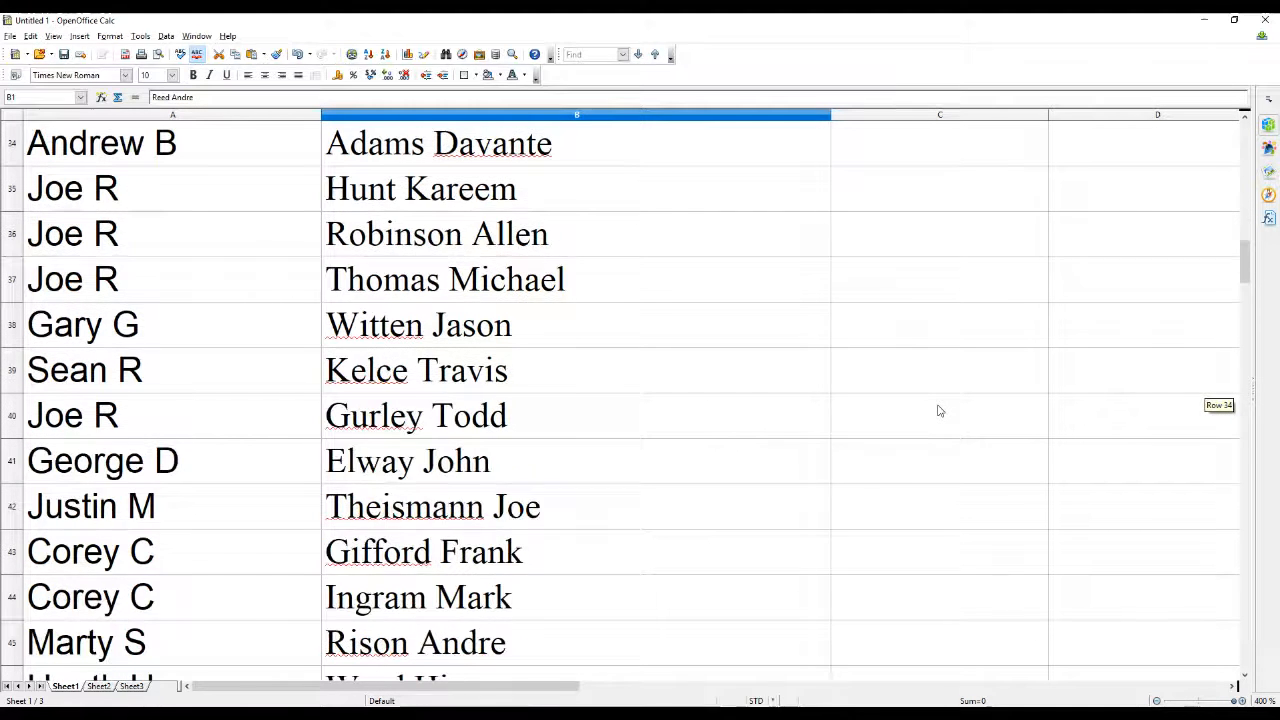
scroll(down, 3)
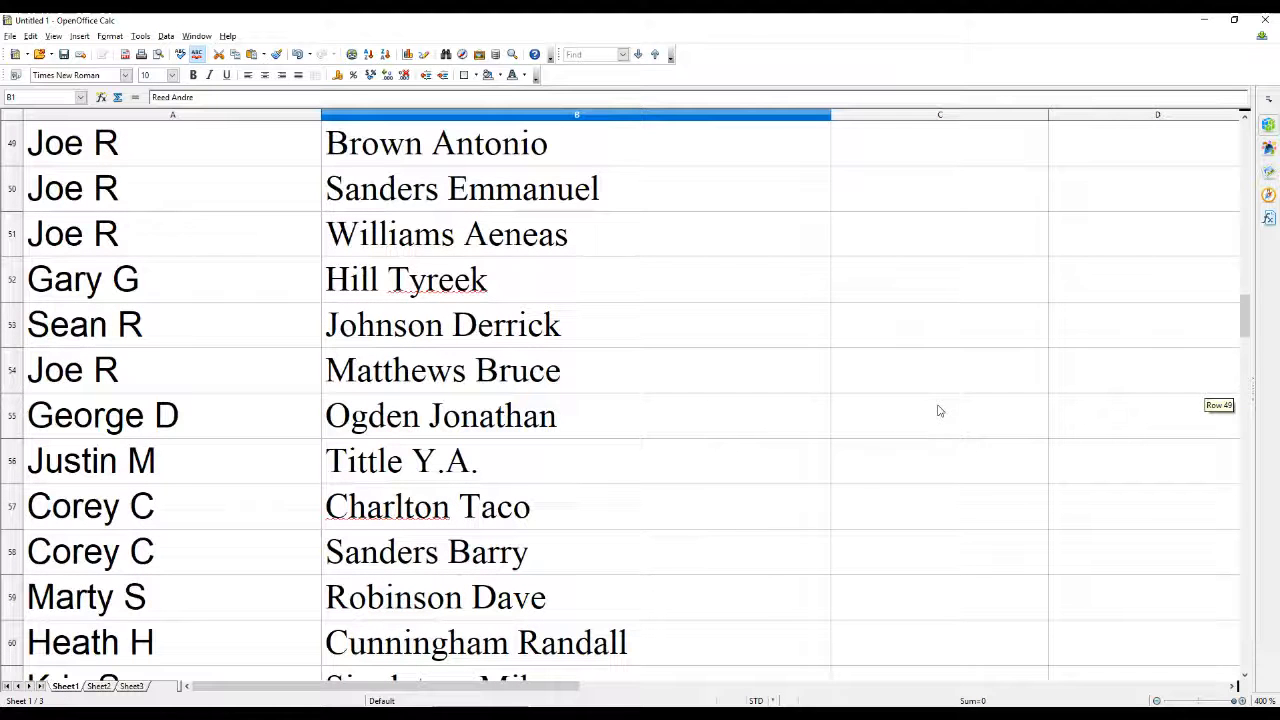
scroll(down, 3)
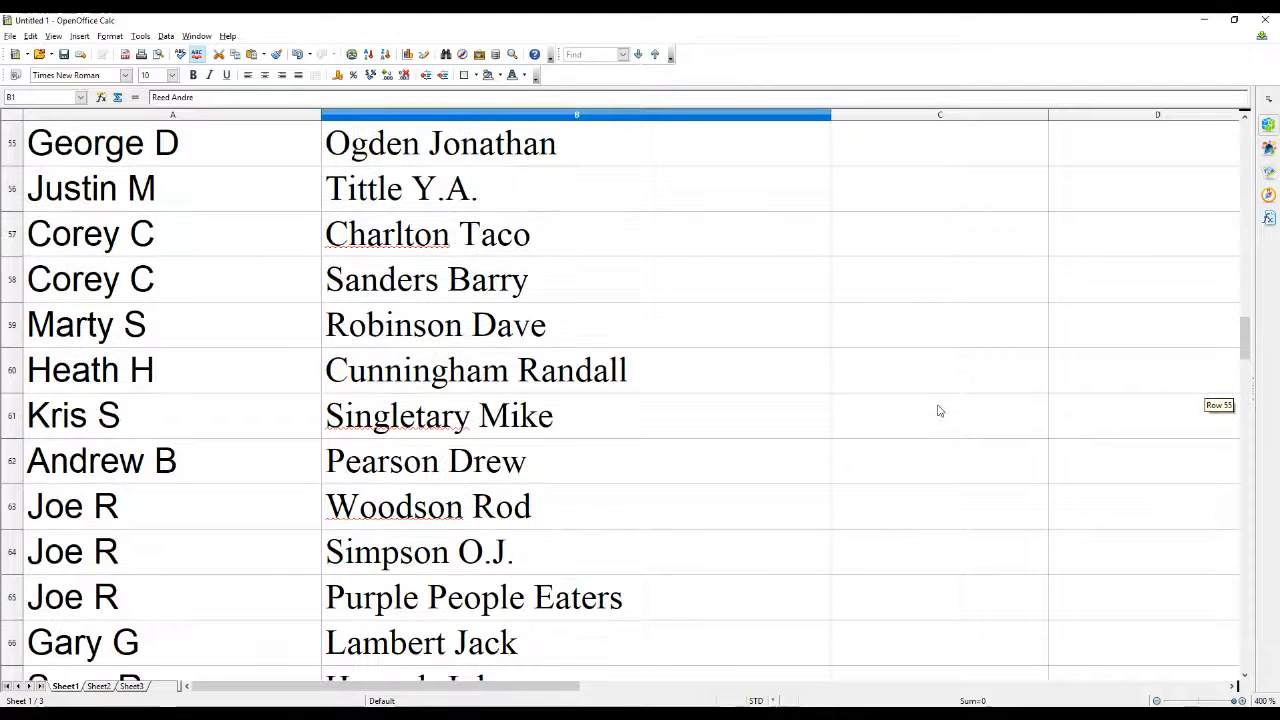
scroll(down, 3)
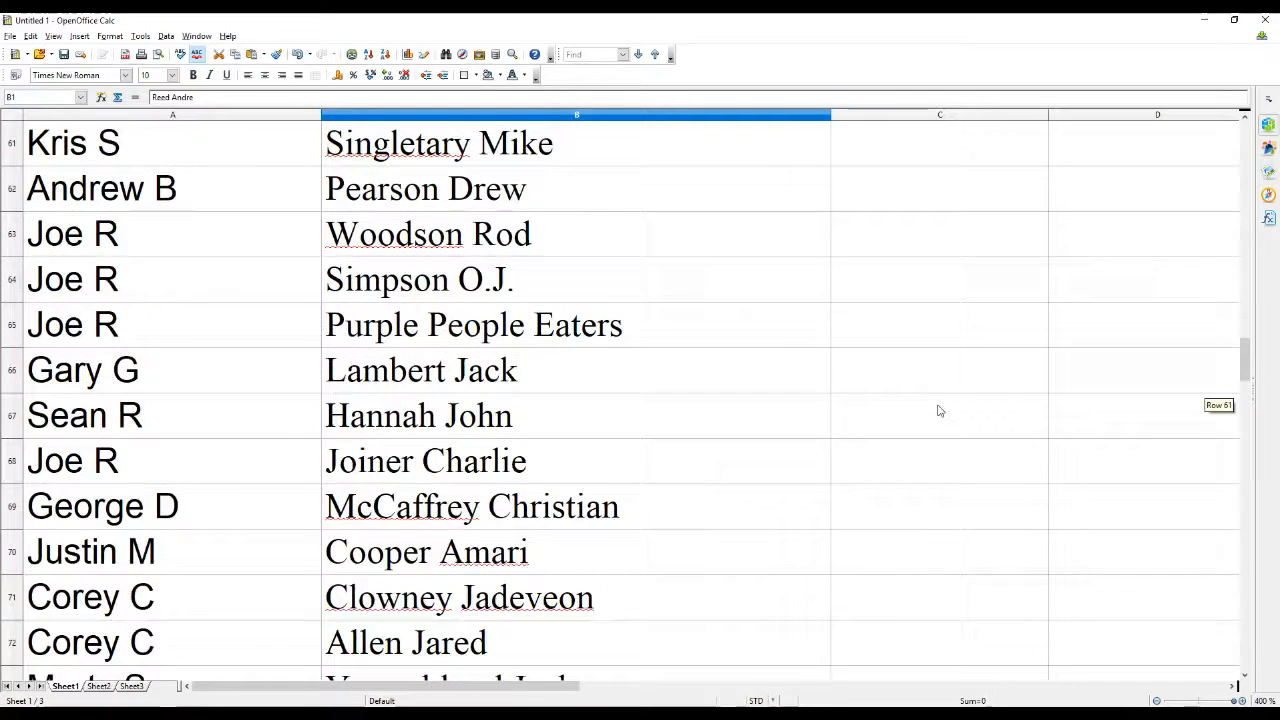
scroll(down, 3)
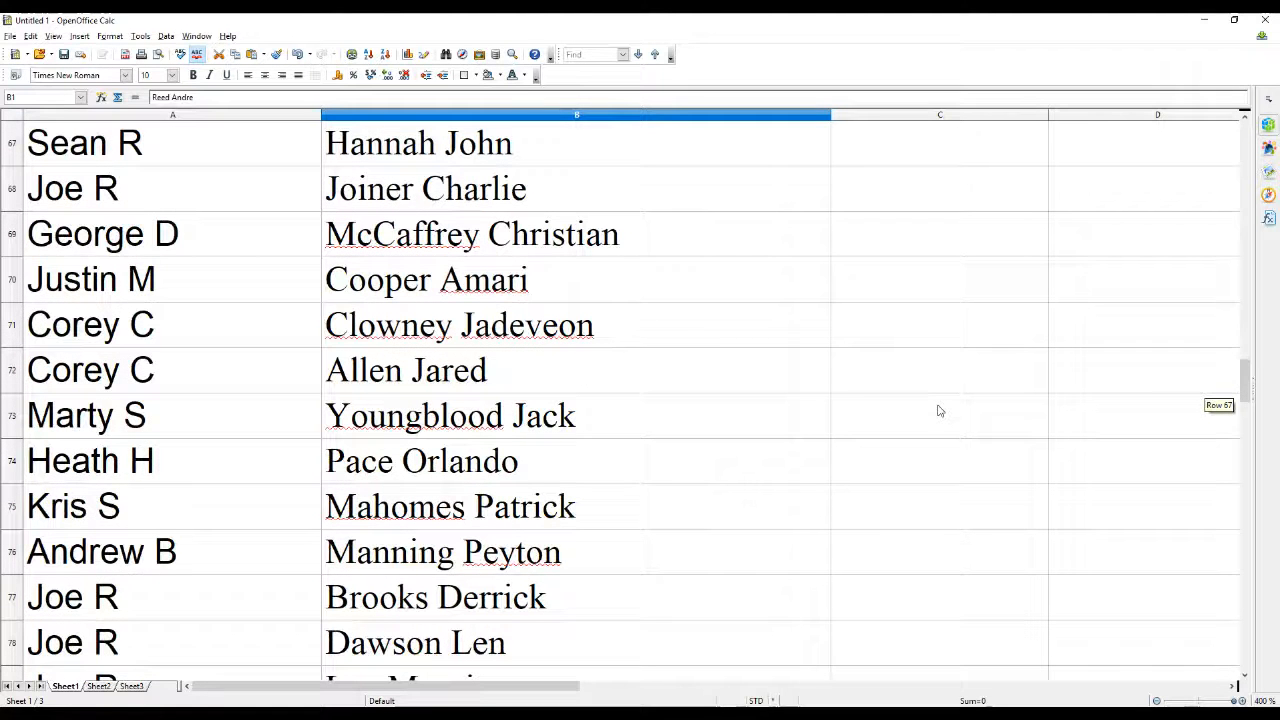
scroll(down, 3)
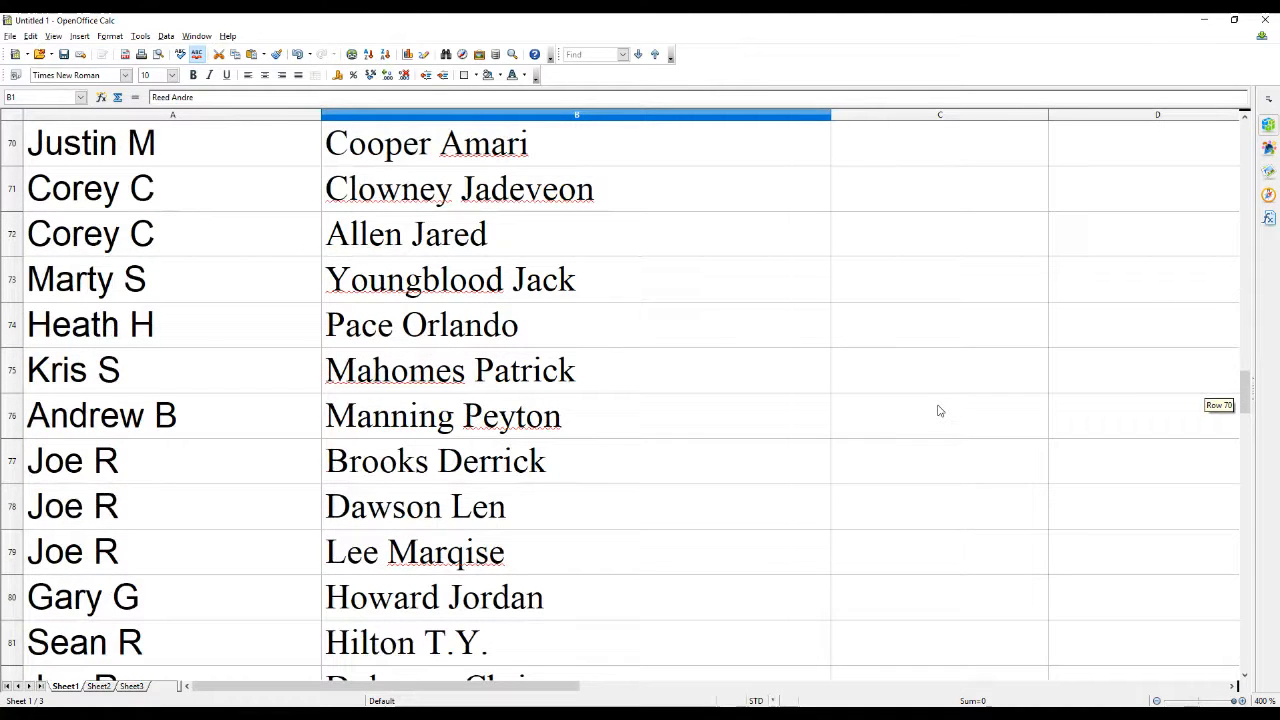
scroll(down, 3)
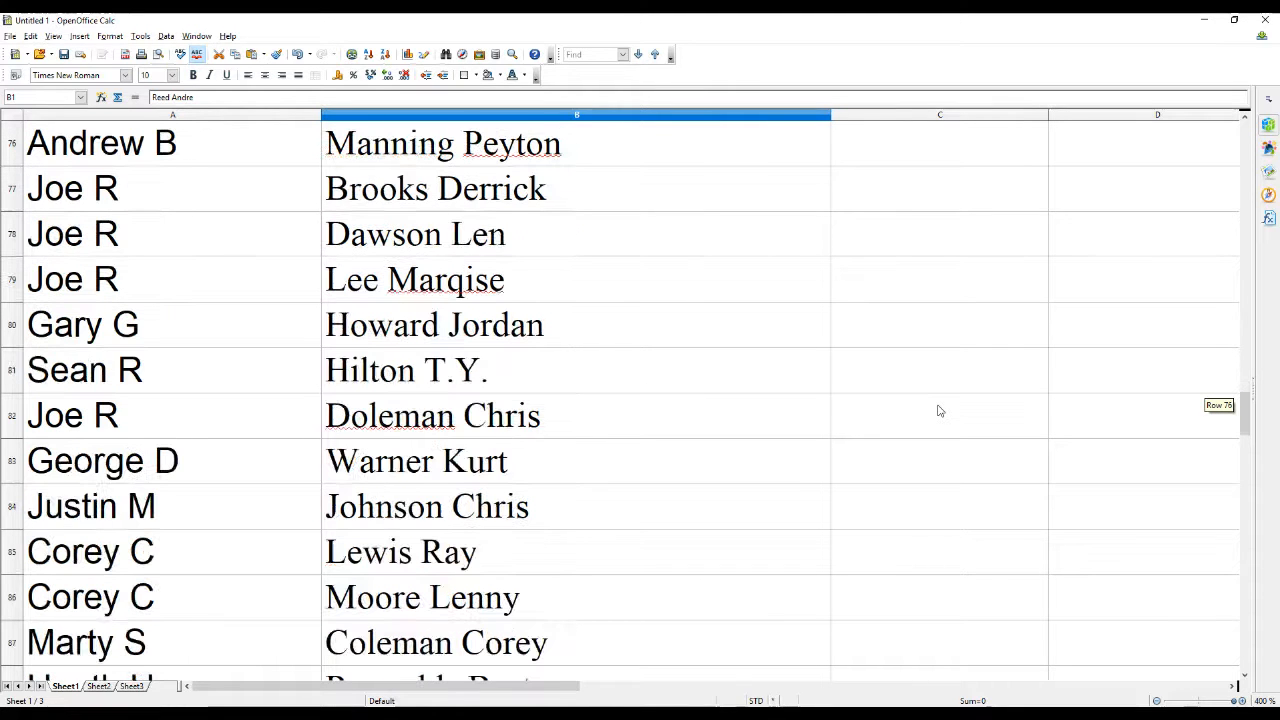
scroll(down, 3)
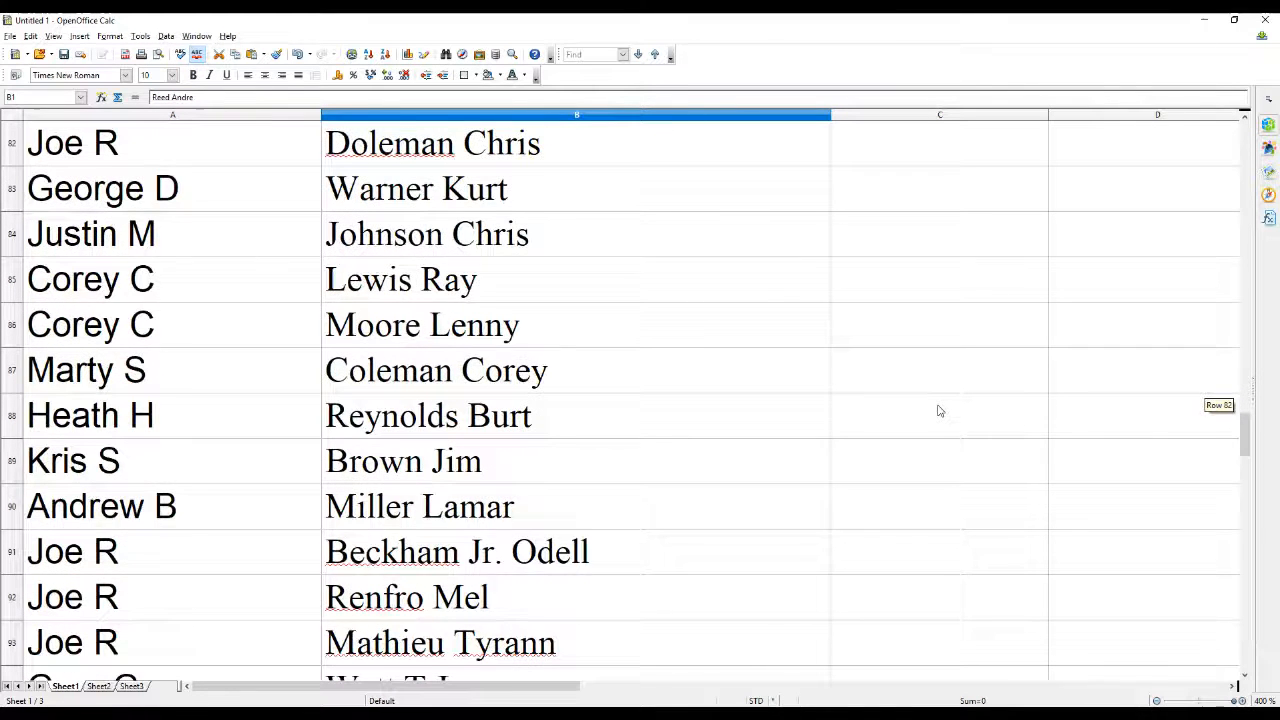
scroll(down, 3)
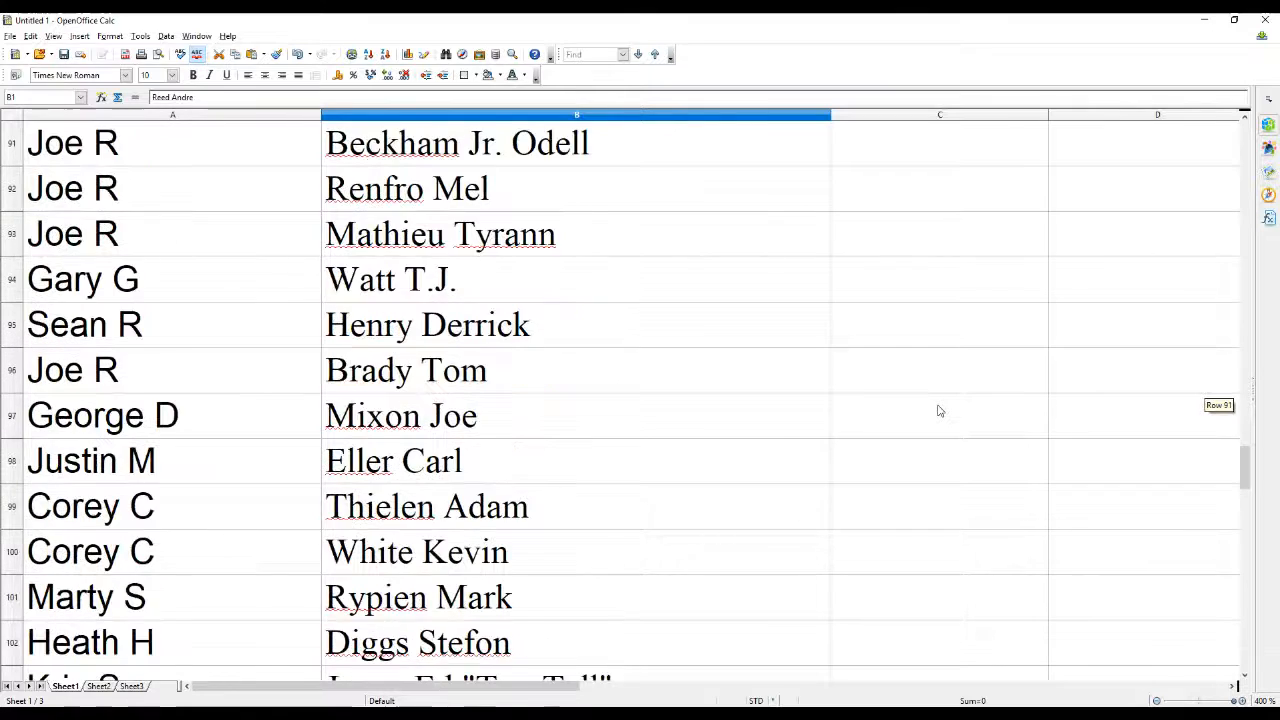
scroll(down, 3)
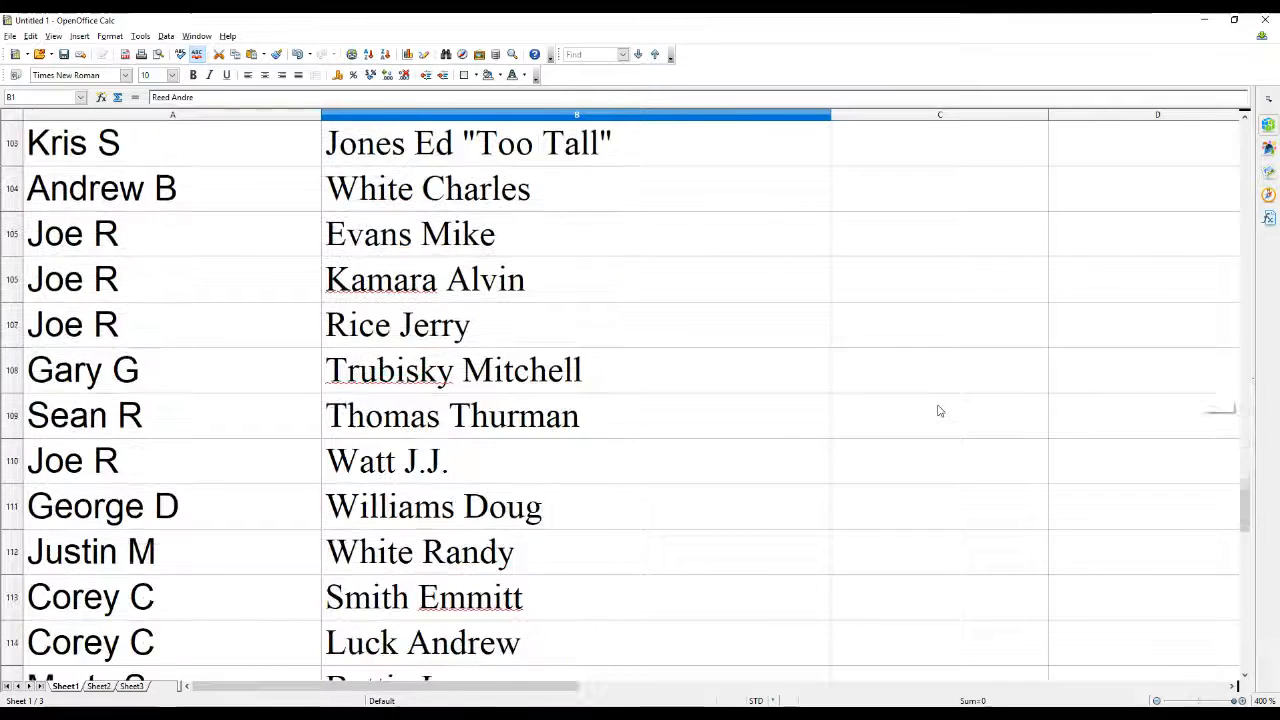
scroll(down, 3)
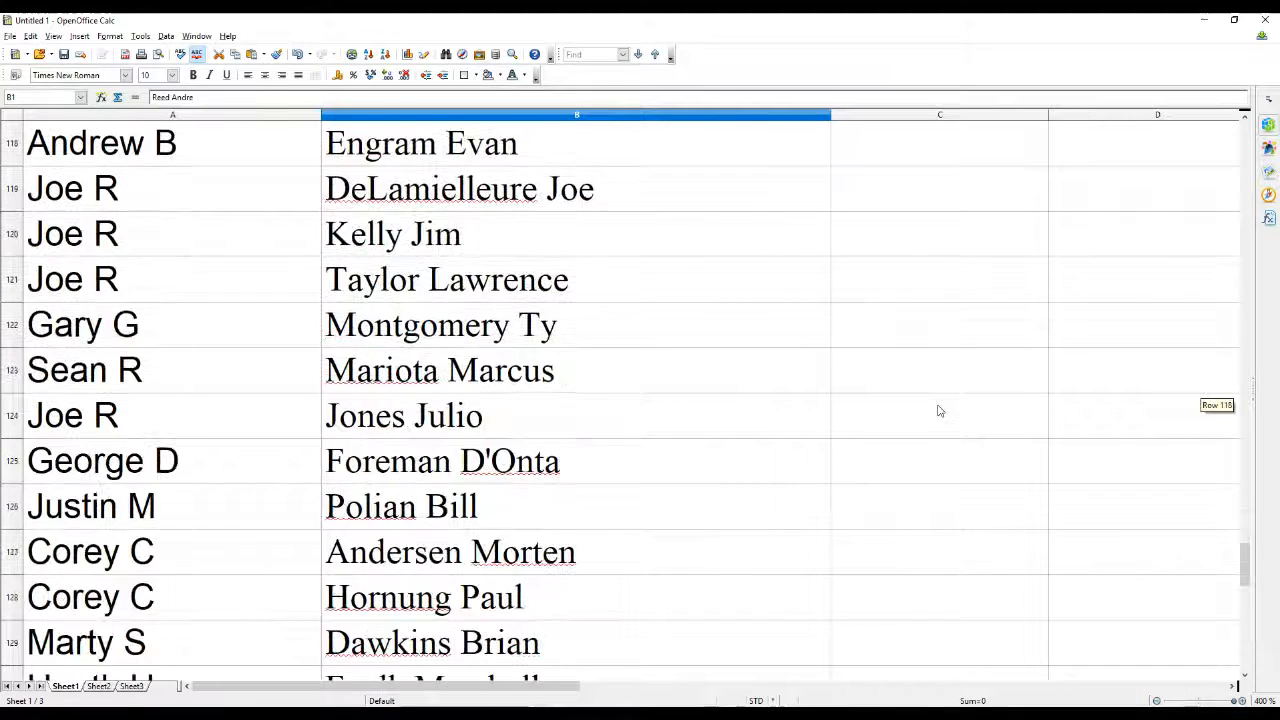
scroll(down, 3)
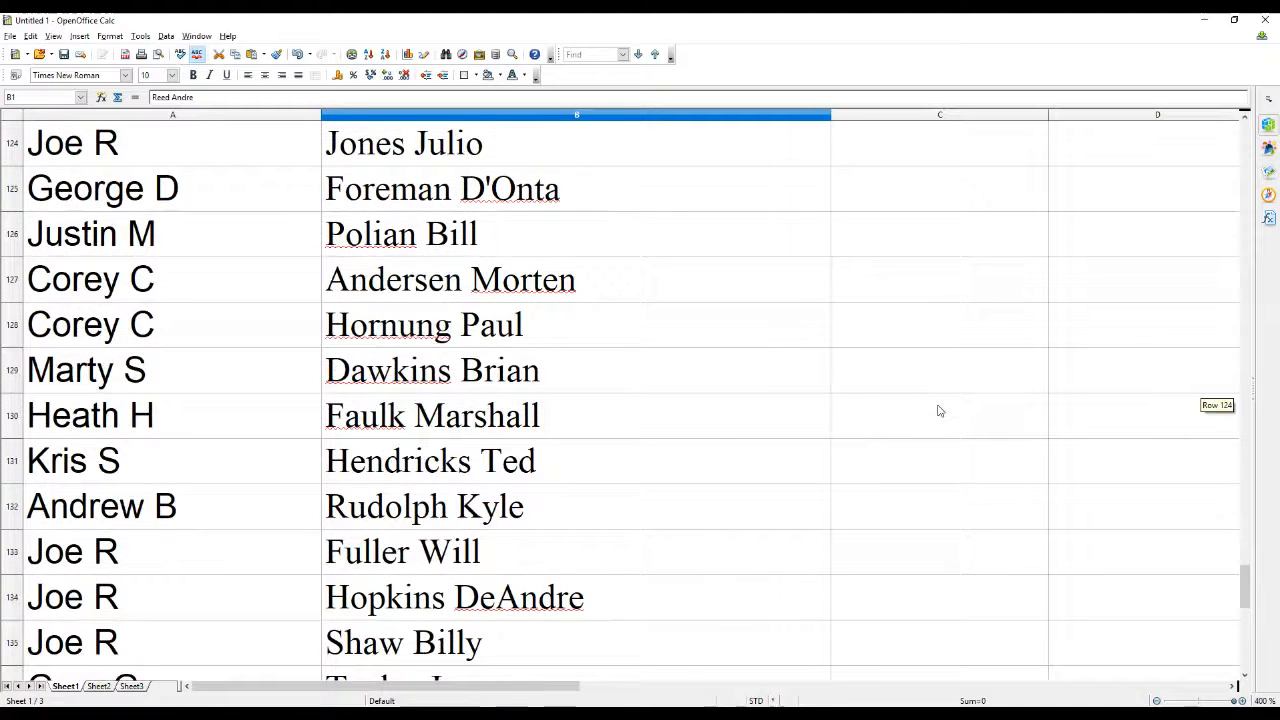
scroll(down, 3)
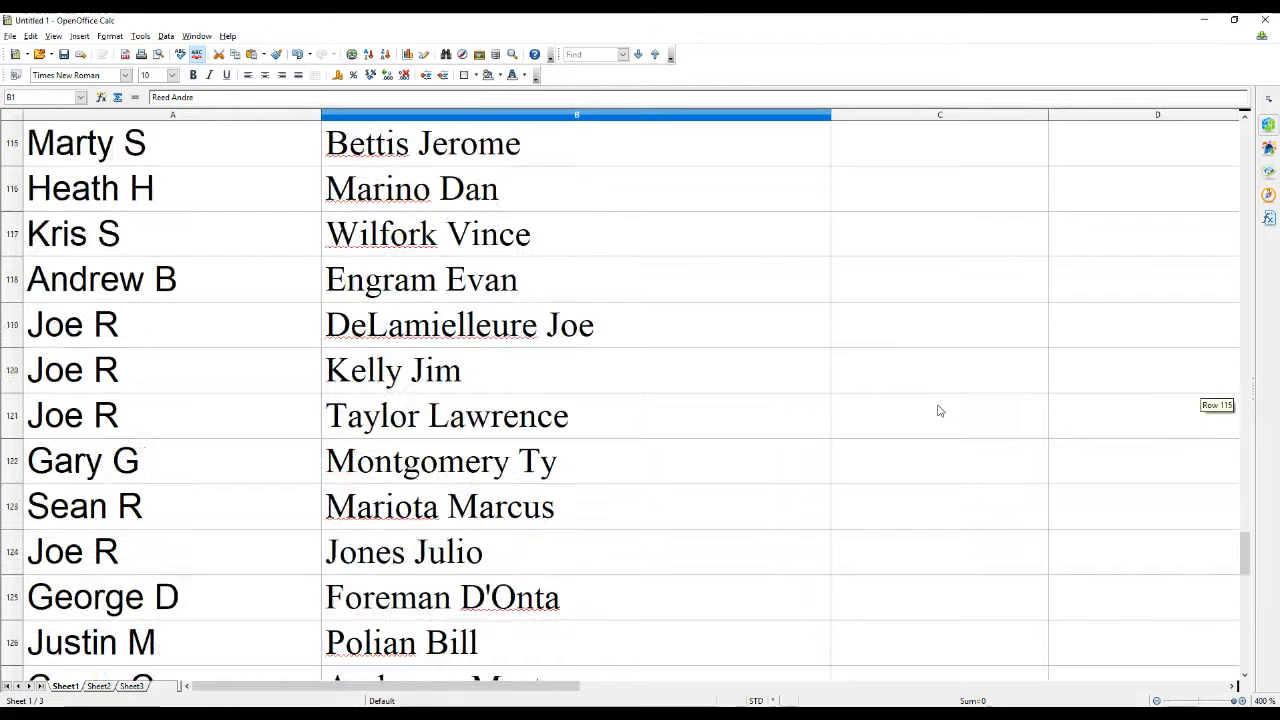
scroll(up, 3)
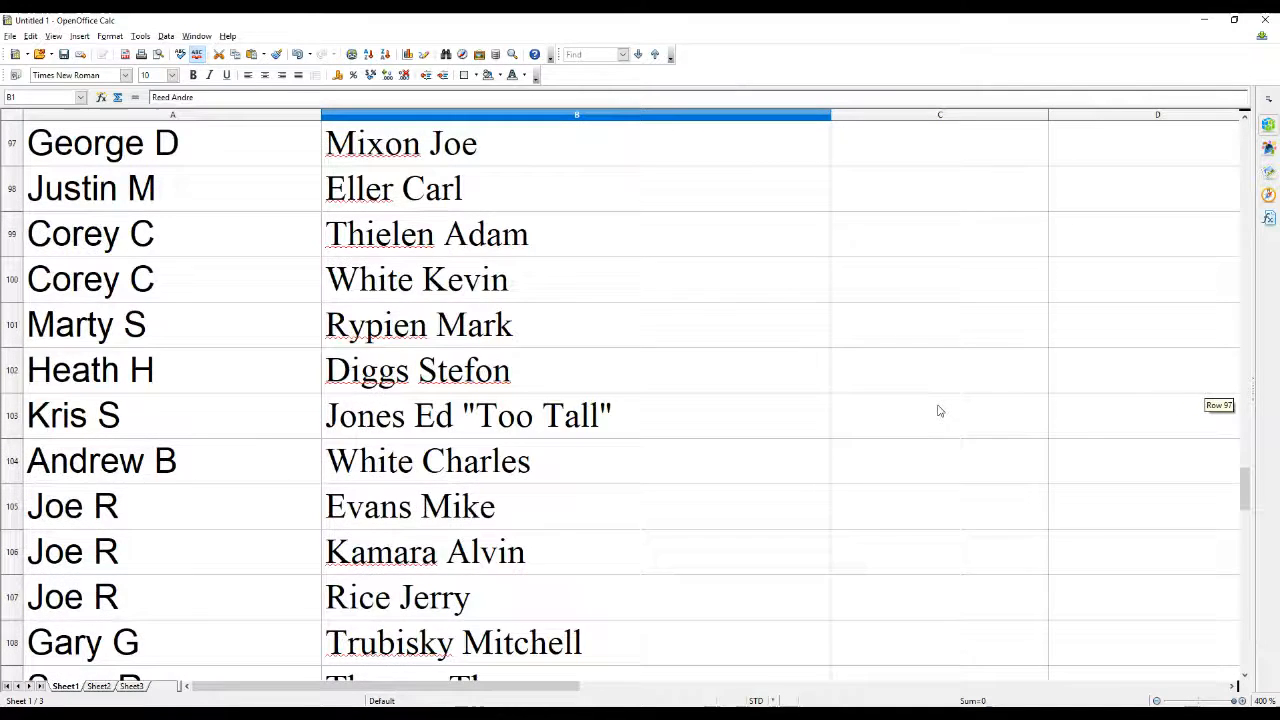
scroll(up, 3)
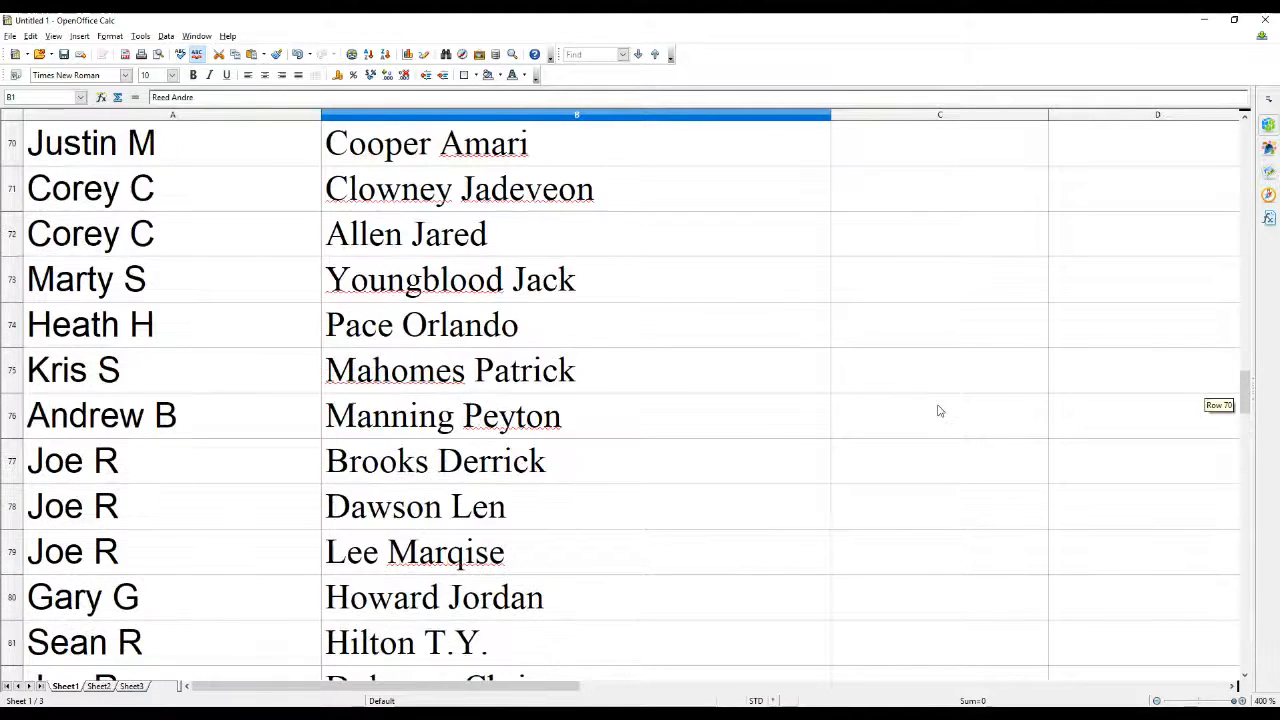
scroll(up, 3)
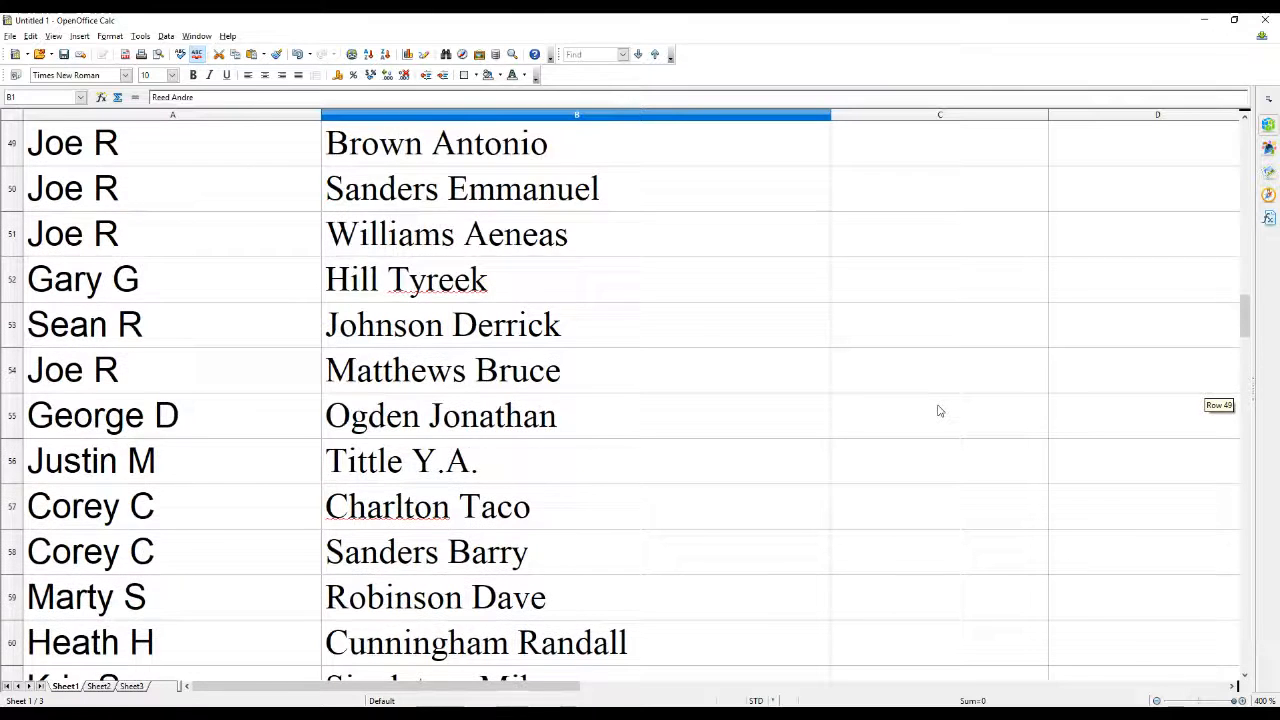
scroll(up, 3)
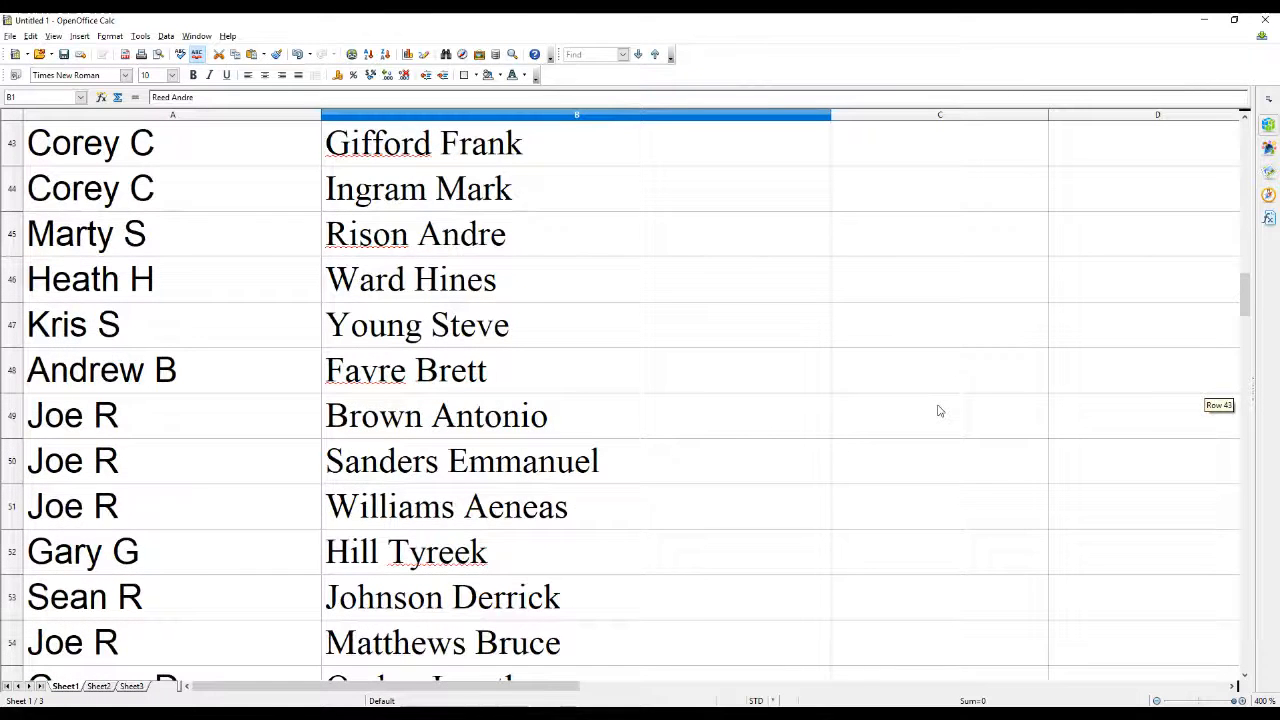